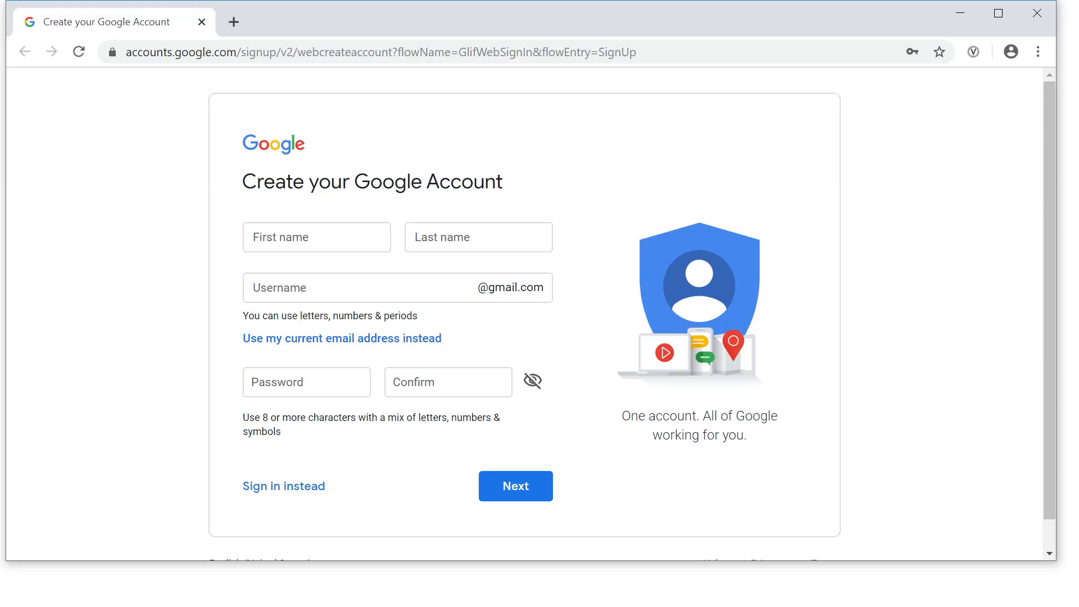
- Enter first name 'dkfjdkf', last name 'dsjkf' and username 'kdkfjdkfdsjkf' to see suggested usernames
{"action": "left_click", "coordinate": [316, 237]}
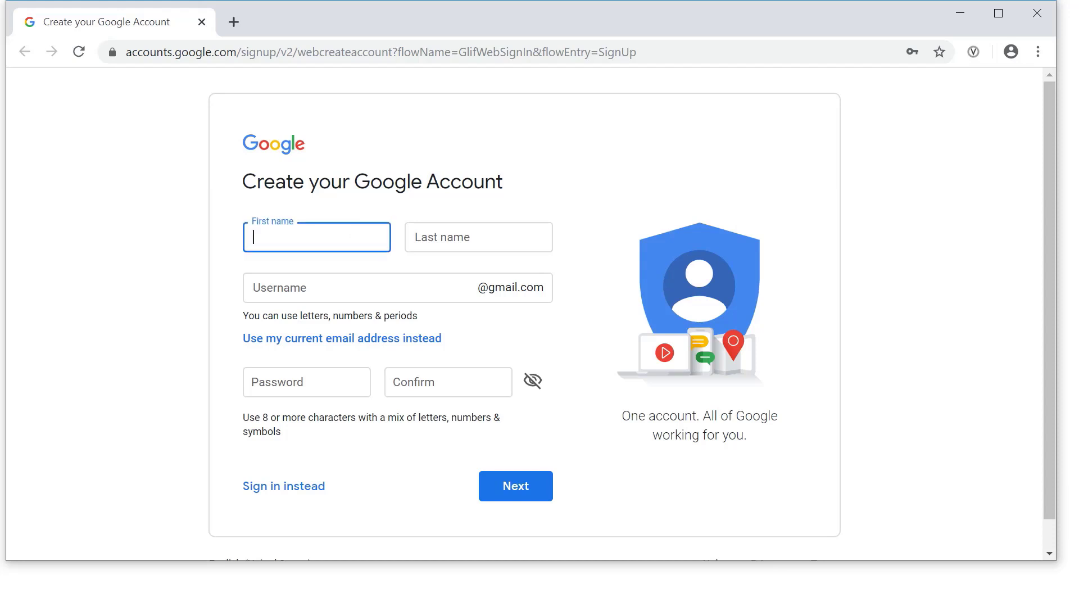
{"action": "type", "text": "dkfjdkf"}
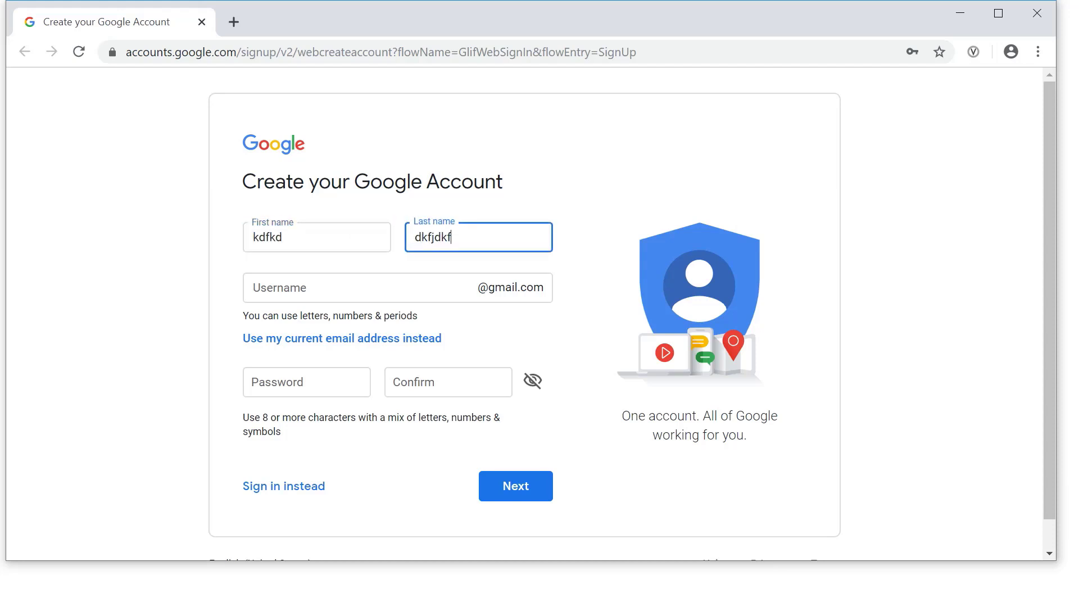
{"action": "type", "text": "dsjkf"}
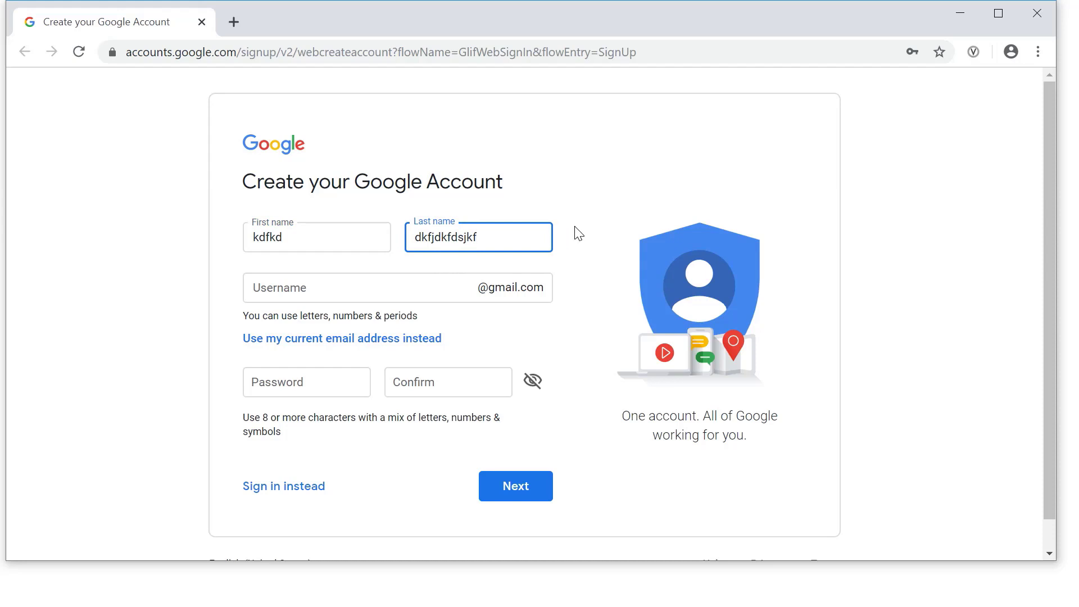
{"action": "type", "text": "kdkfjdkfdsjkf"}
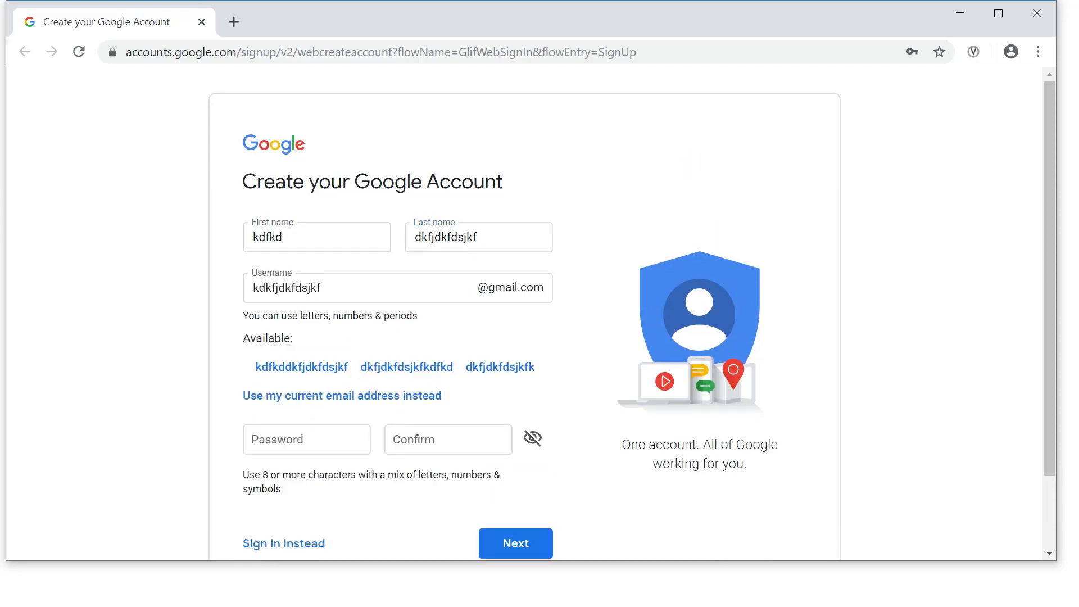
{"action": "double_click", "coordinate": [283, 288]}
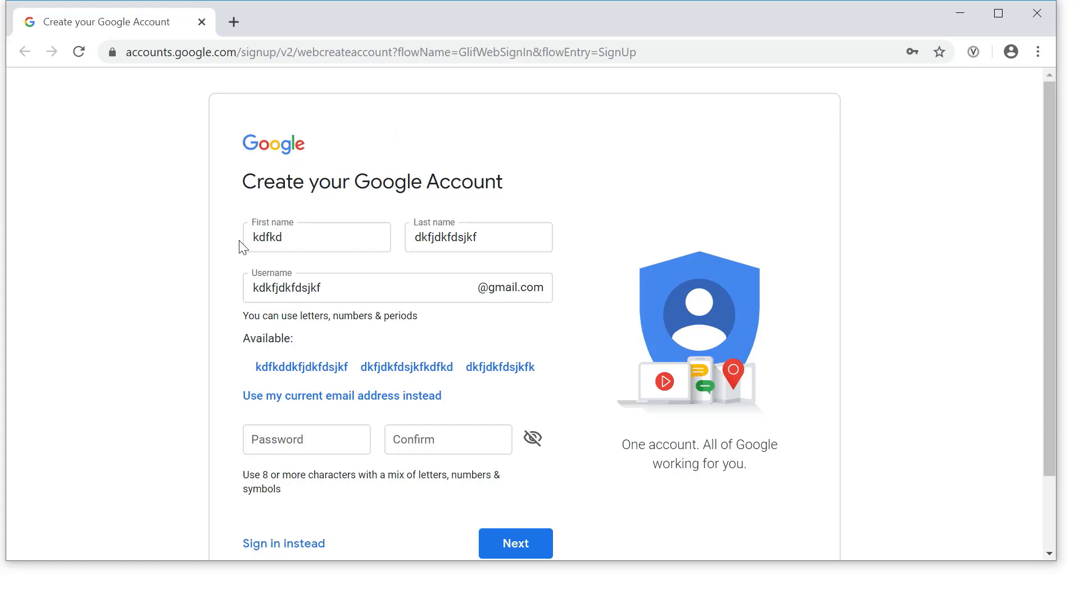
{"action": "mouse_move", "coordinate": [662, 151]}
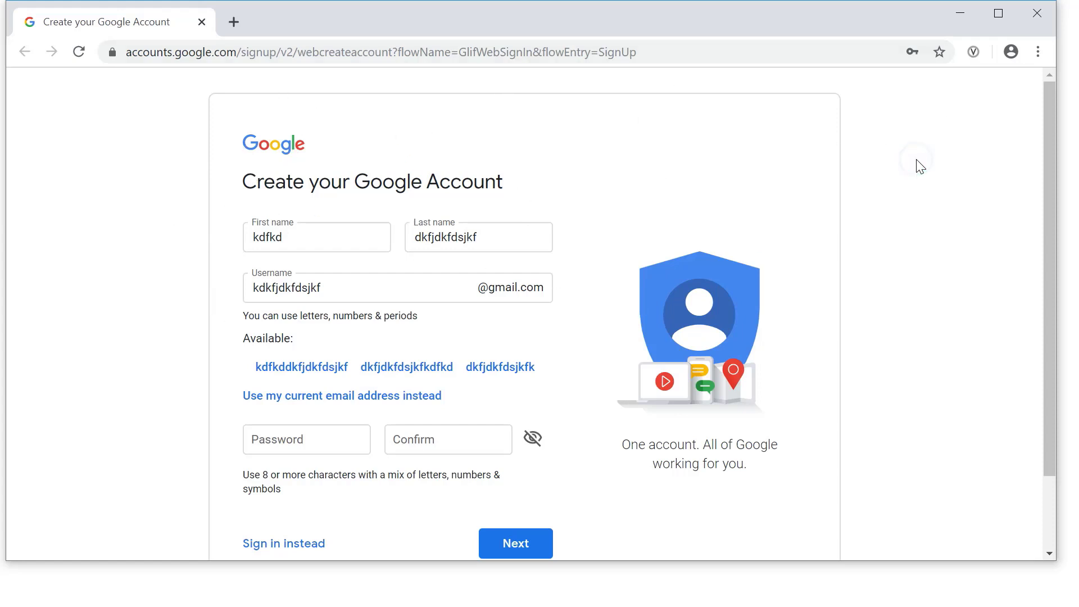
{"action": "mouse_move", "coordinate": [681, 209]}
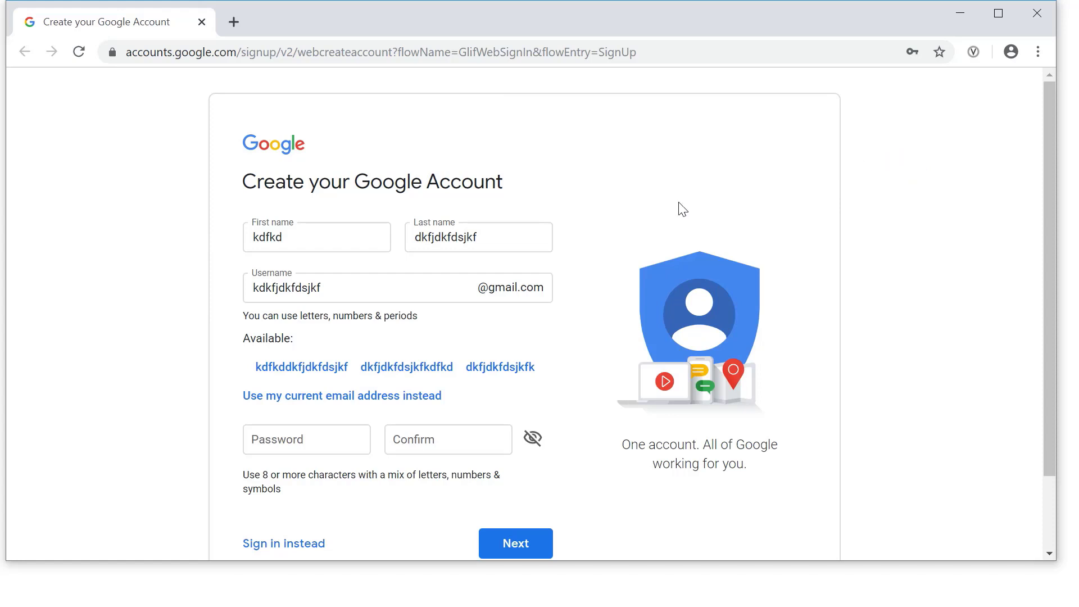
{"action": "mouse_move", "coordinate": [748, 301]}
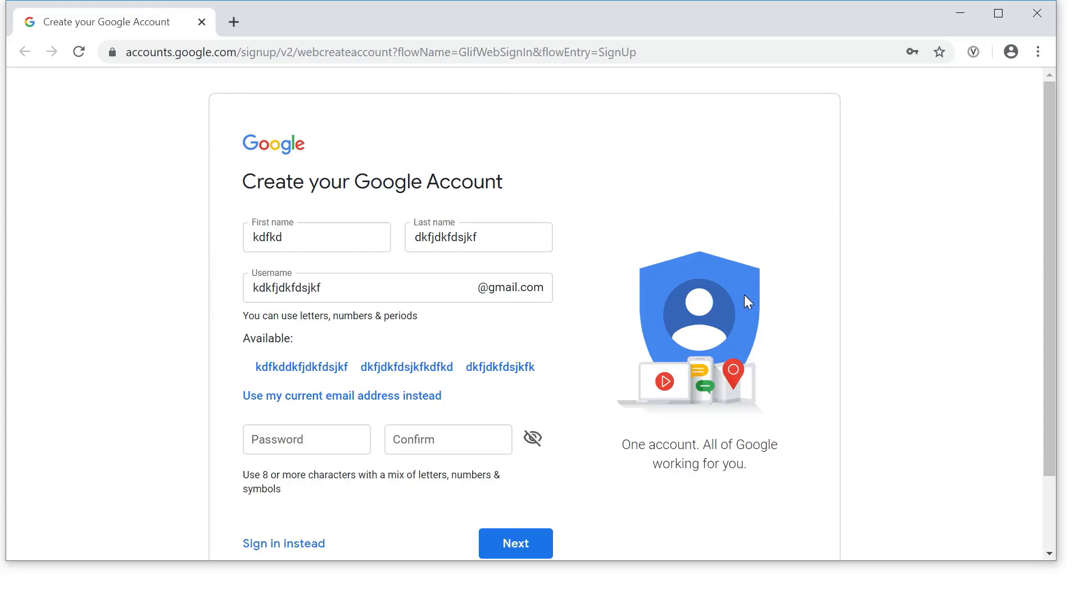
{"action": "mouse_move", "coordinate": [749, 349]}
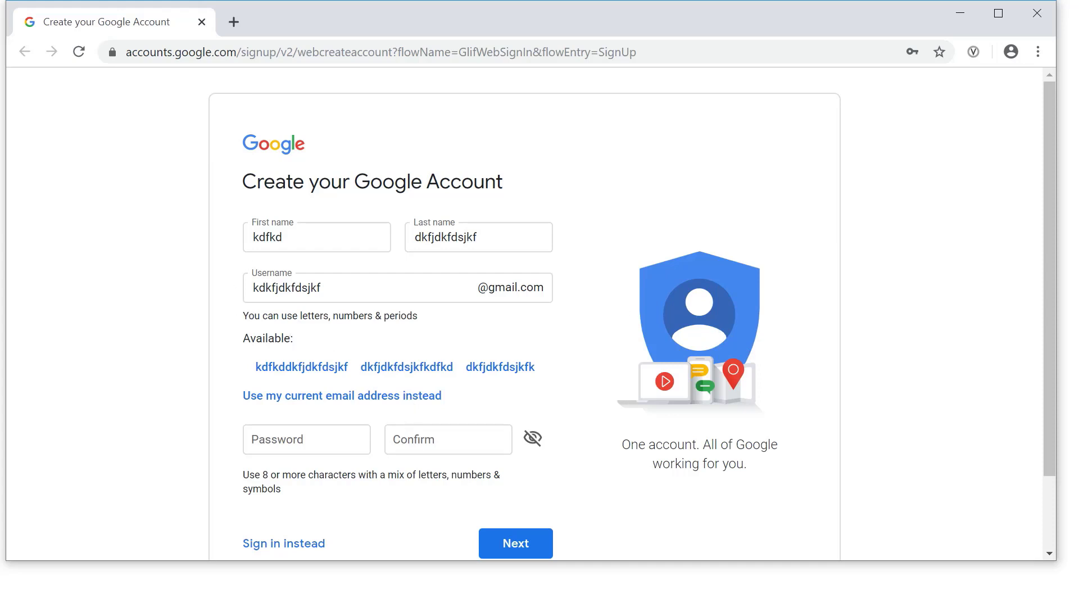
- Try to continue with no password, triggering the 'Enter a password' warning
{"action": "scroll", "scroll_direction": "down", "scroll_amount": 3}
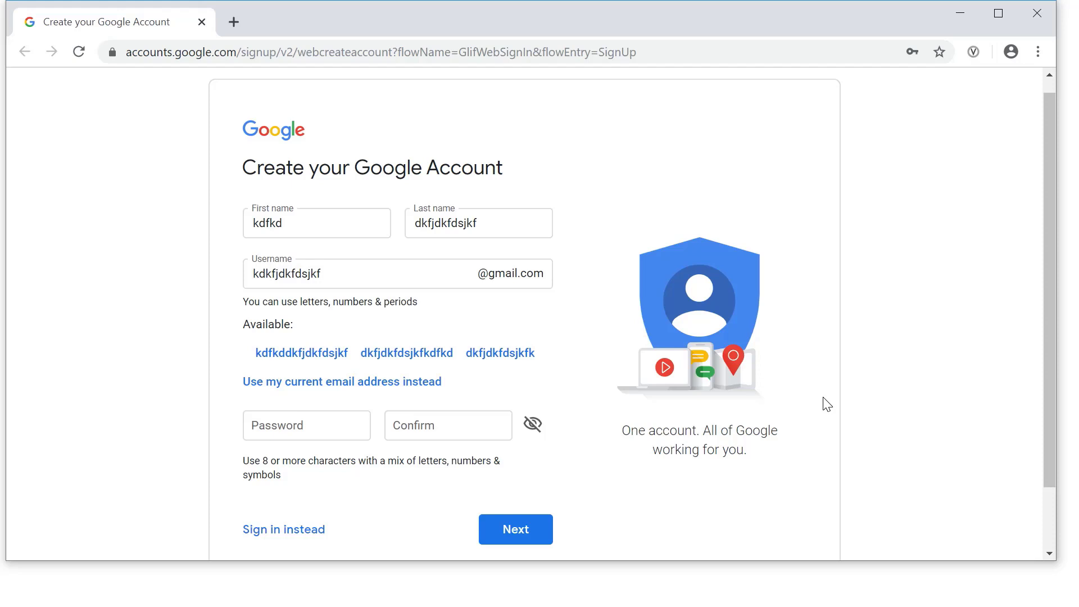
{"action": "mouse_move", "coordinate": [334, 334]}
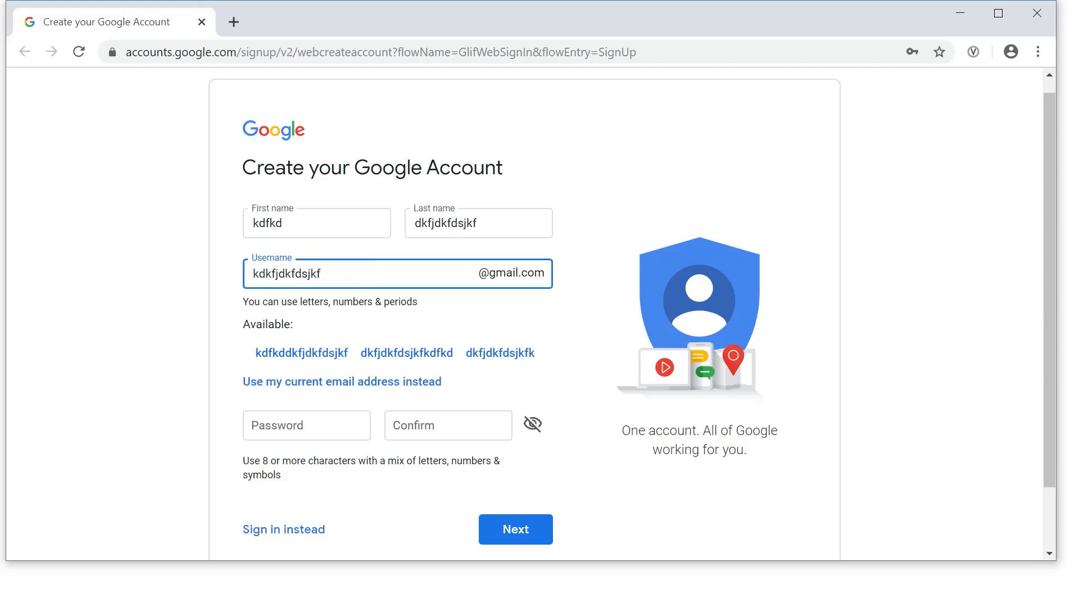
{"action": "left_click", "coordinate": [515, 530]}
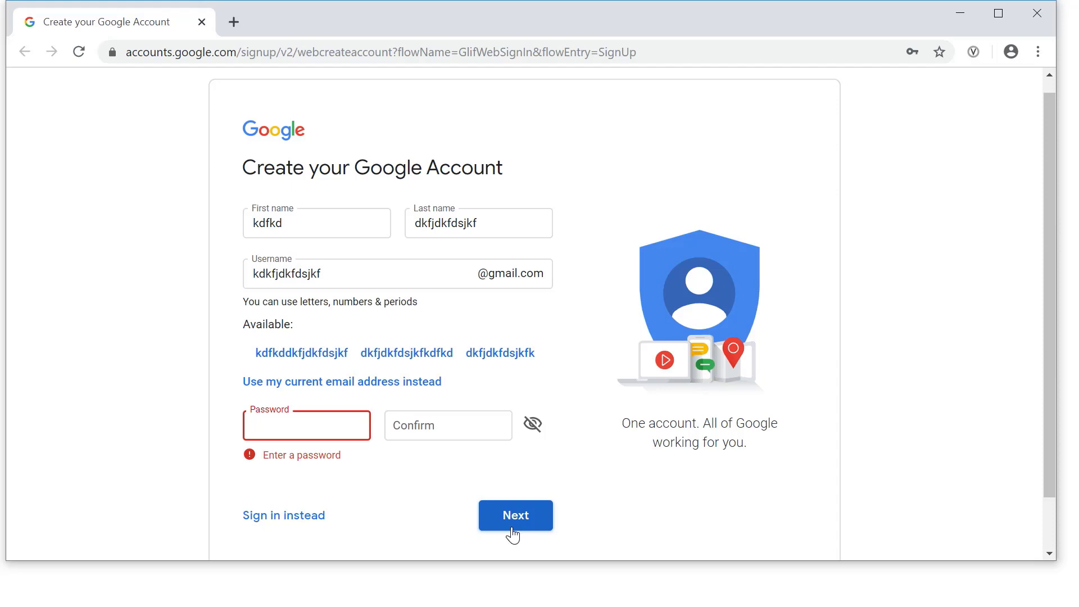
{"action": "left_click", "coordinate": [306, 425]}
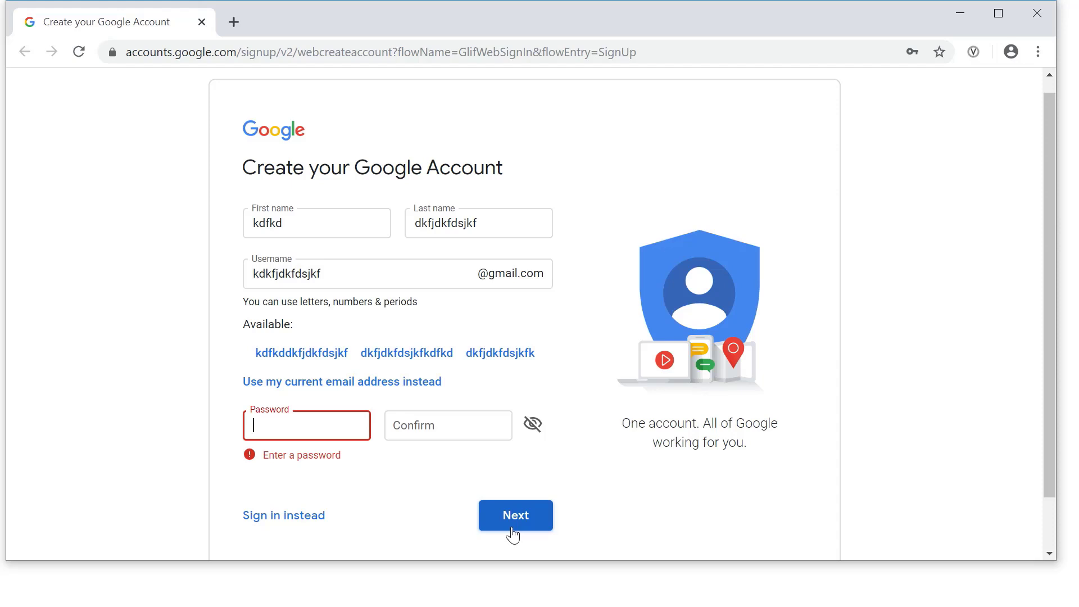
{"action": "mouse_move", "coordinate": [334, 410]}
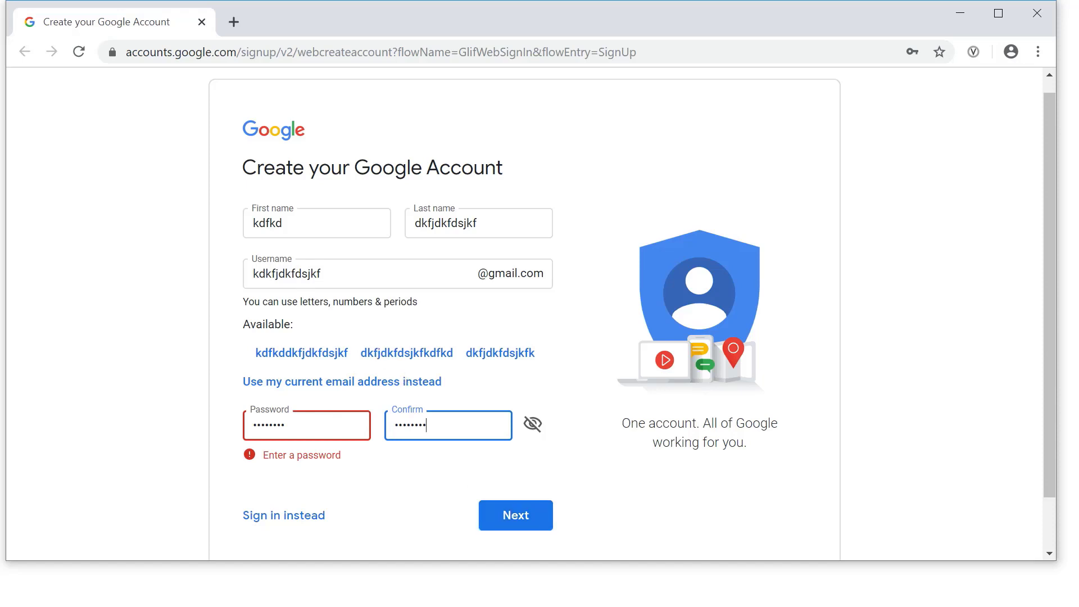
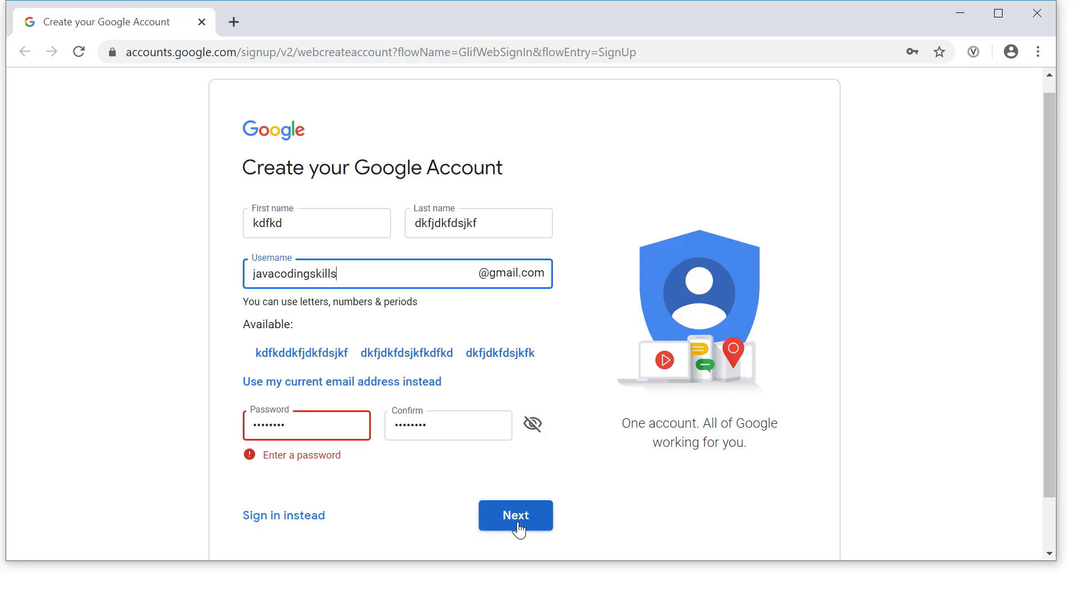
- Submit the form, see 'username taken' and 'stronger password' errors, and return to Password
{"action": "left_click", "coordinate": [515, 515]}
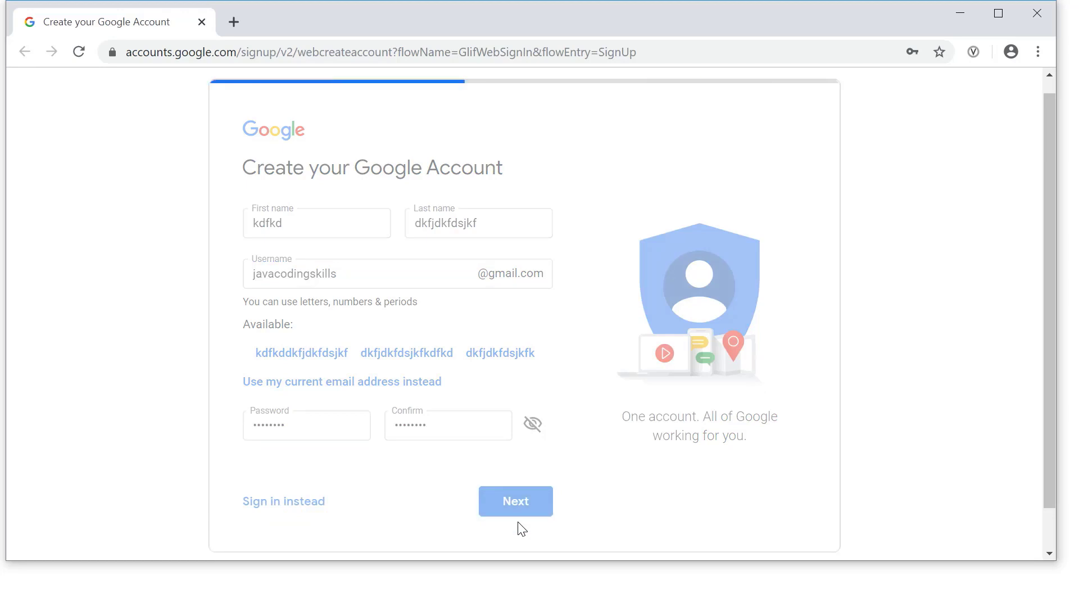
{"action": "left_click", "coordinate": [514, 501]}
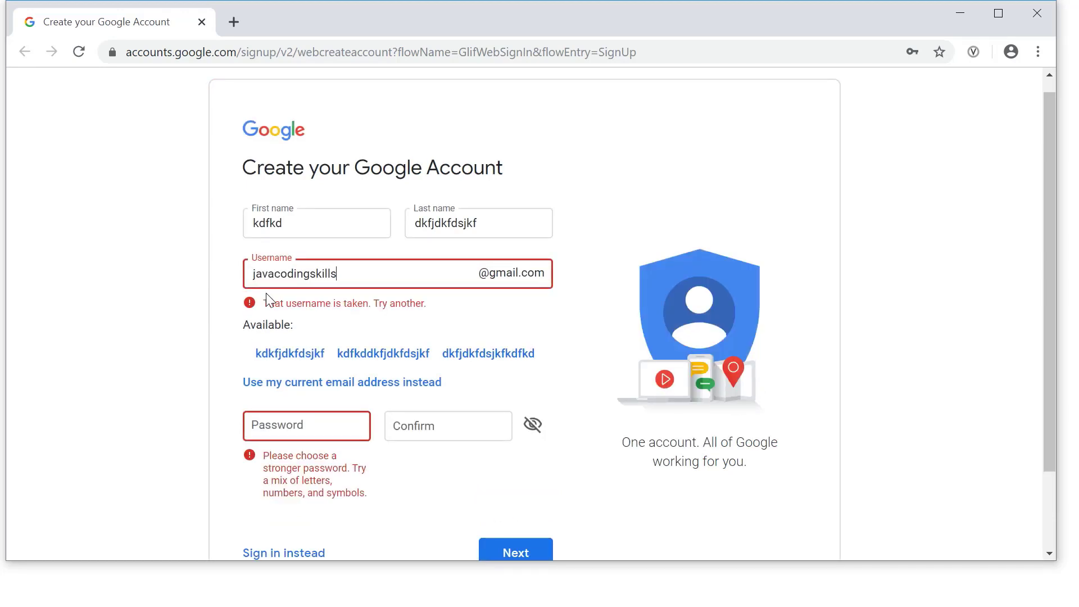
{"action": "mouse_move", "coordinate": [389, 315]}
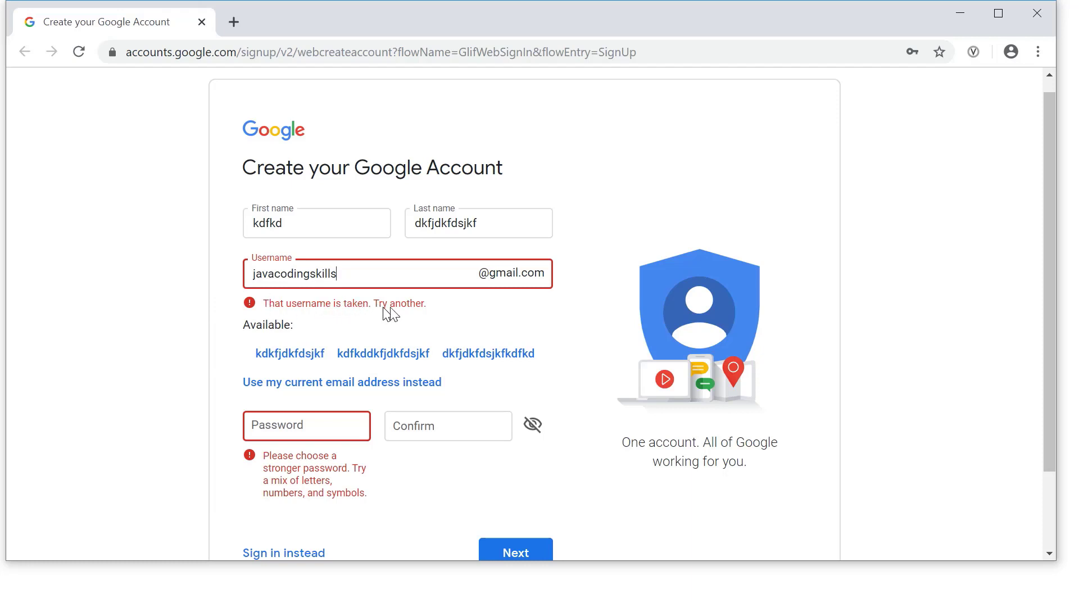
{"action": "mouse_move", "coordinate": [281, 310]}
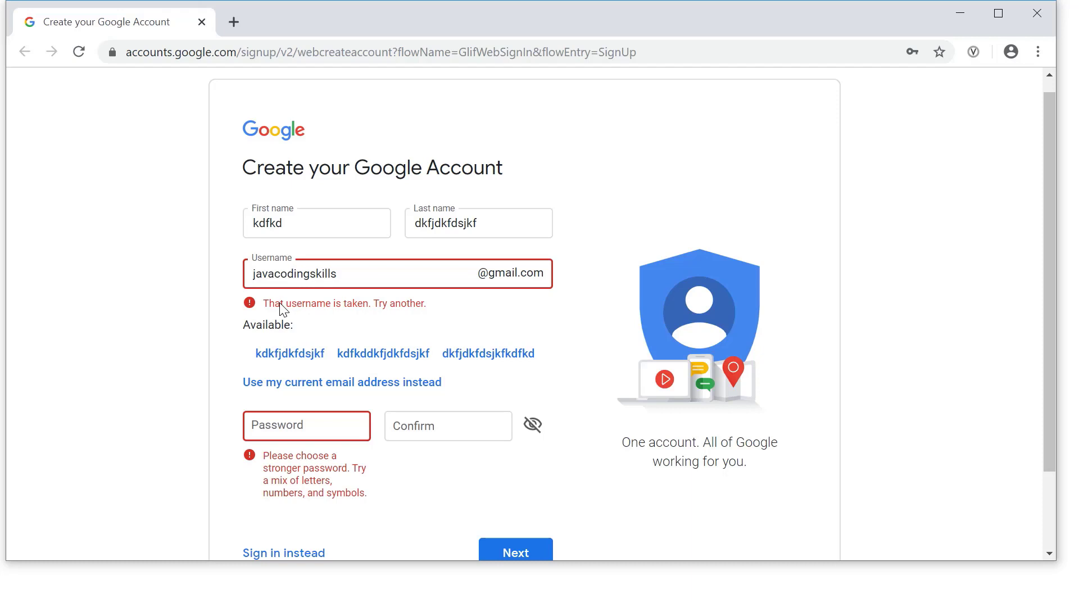
{"action": "double_click", "coordinate": [294, 274]}
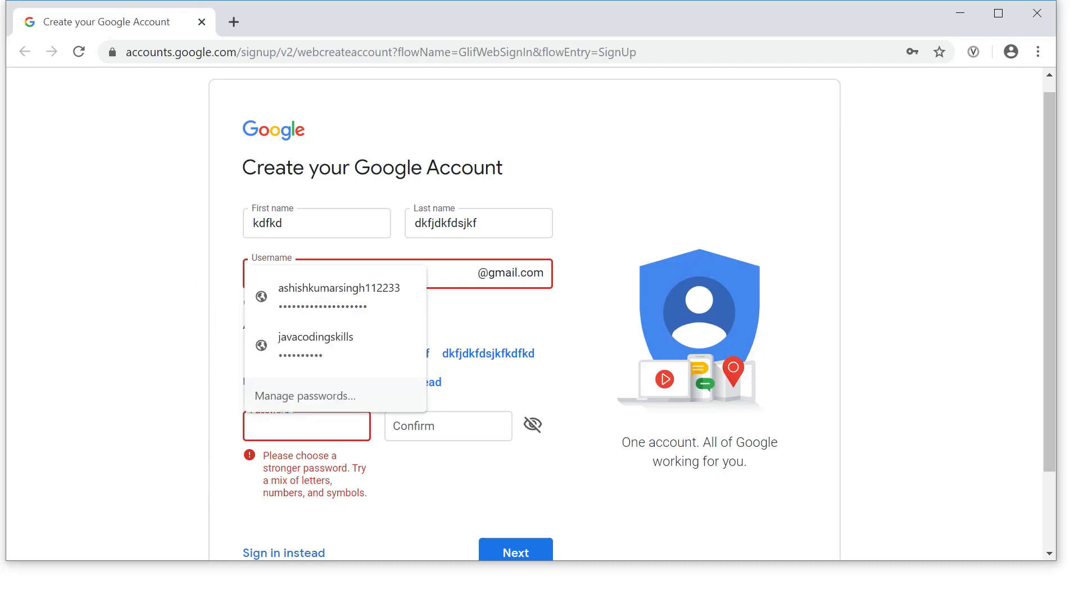
{"action": "left_click", "coordinate": [316, 336]}
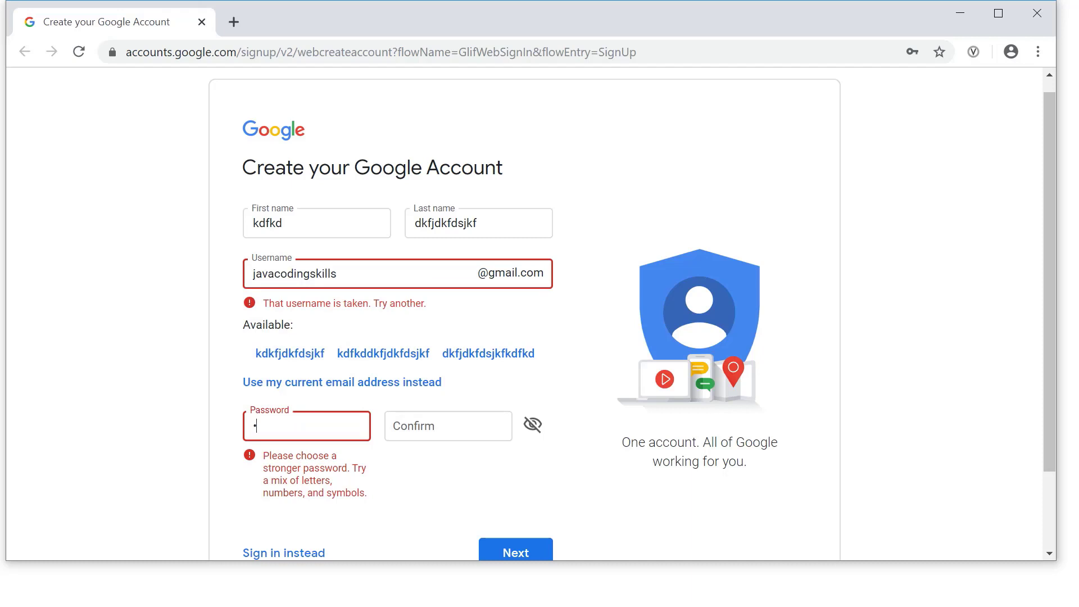
- Enter a new password and matching confirmation to clear the weak-password warning
{"action": "type", "text": "password"}
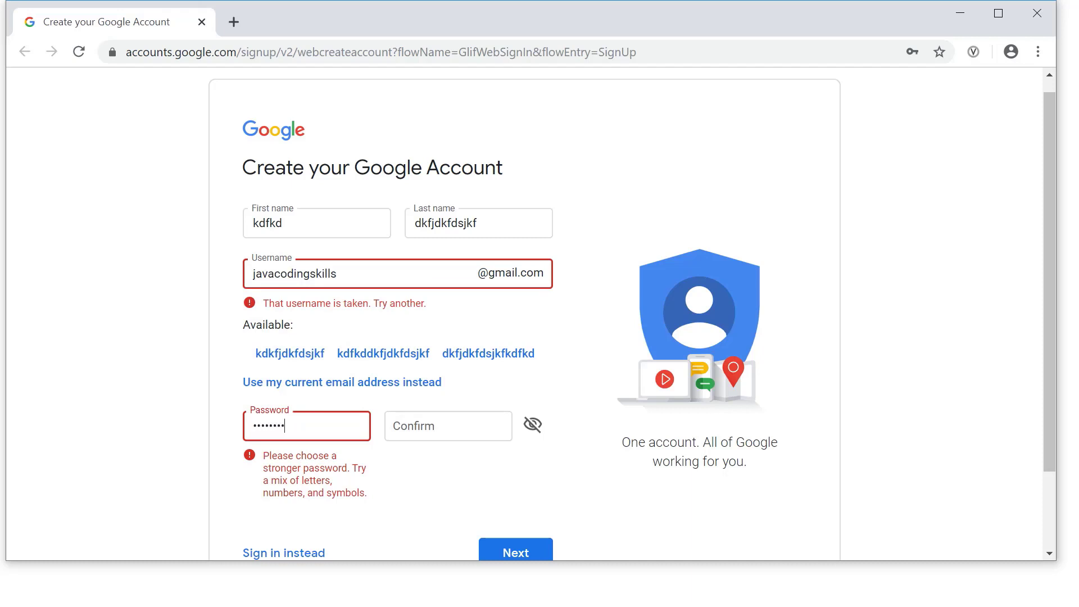
{"action": "type", "text": "•••"}
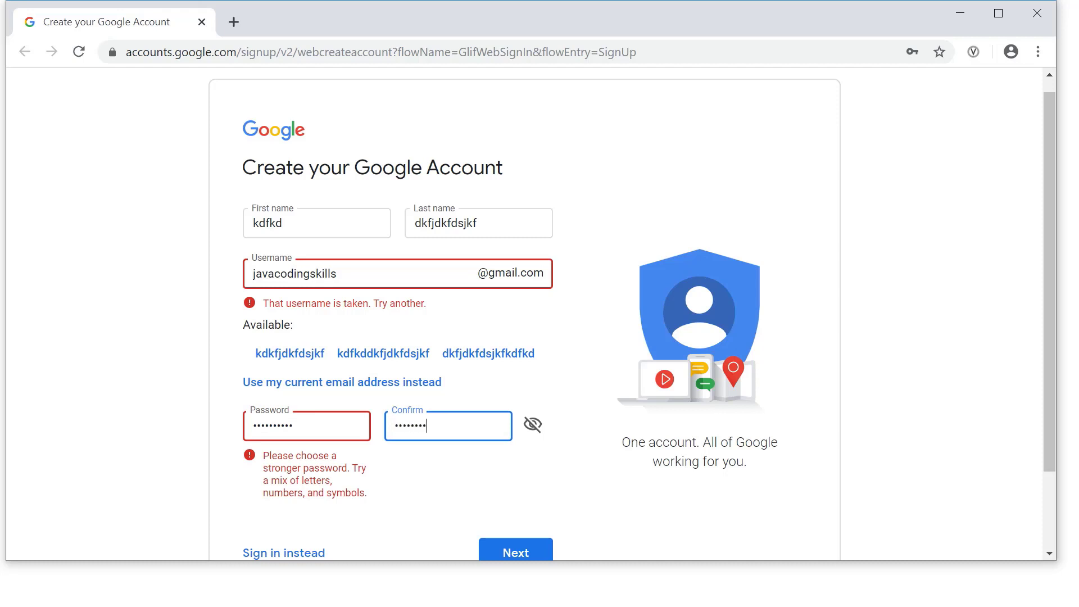
{"action": "left_click", "coordinate": [515, 548]}
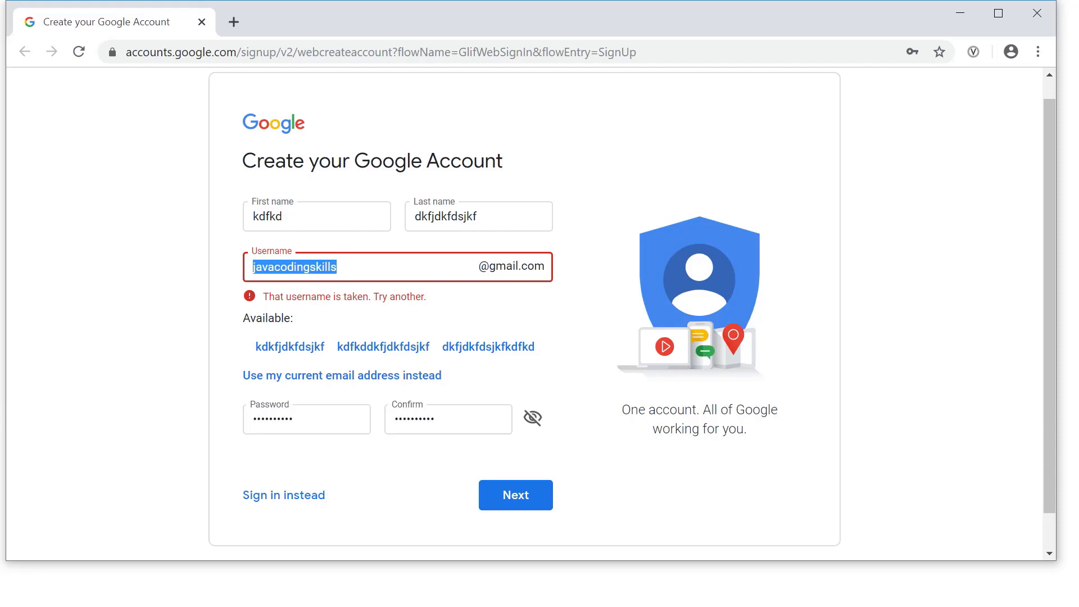
{"action": "left_click", "coordinate": [297, 267]}
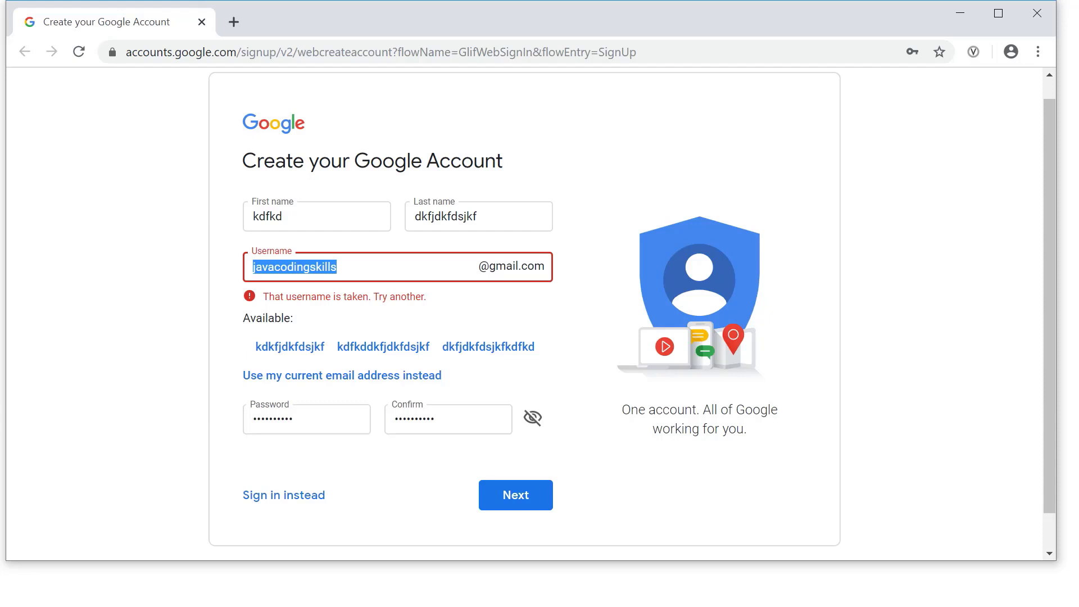
{"action": "mouse_move", "coordinate": [731, 250]}
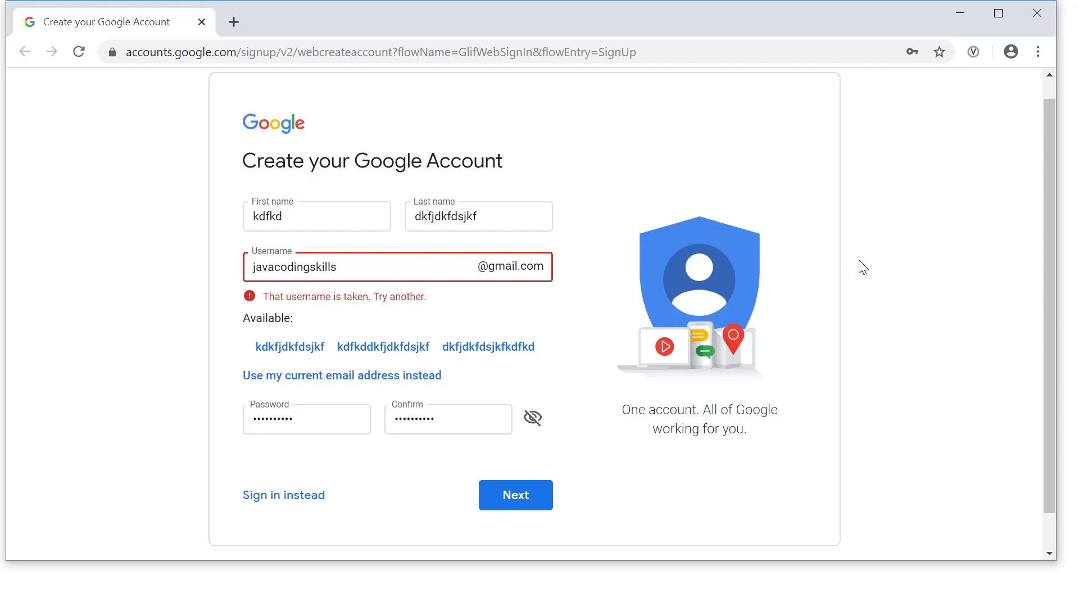
{"action": "mouse_move", "coordinate": [239, 284]}
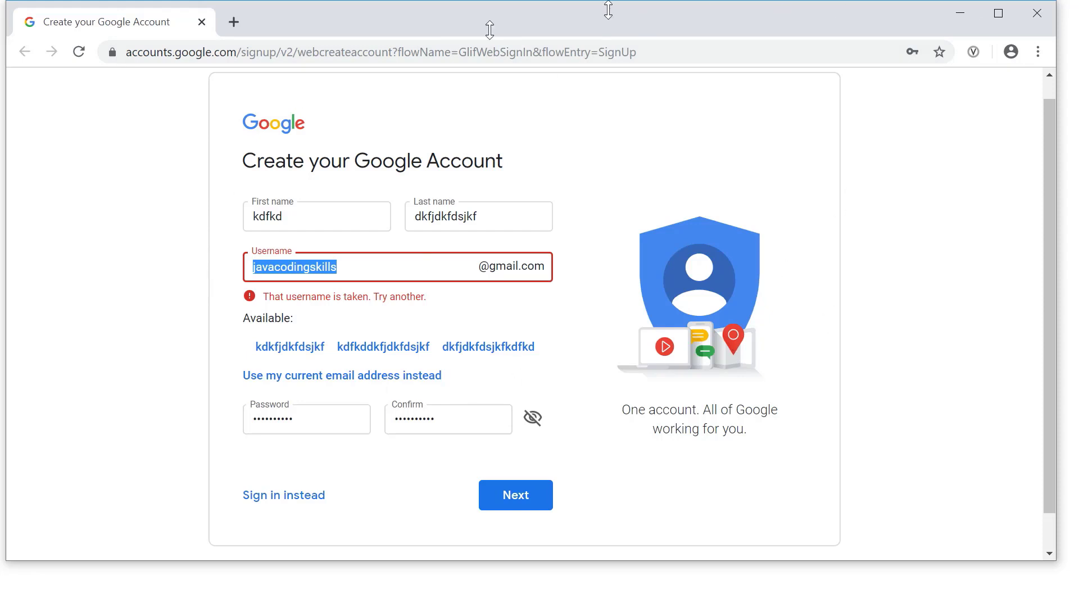
{"action": "mouse_move", "coordinate": [487, 151]}
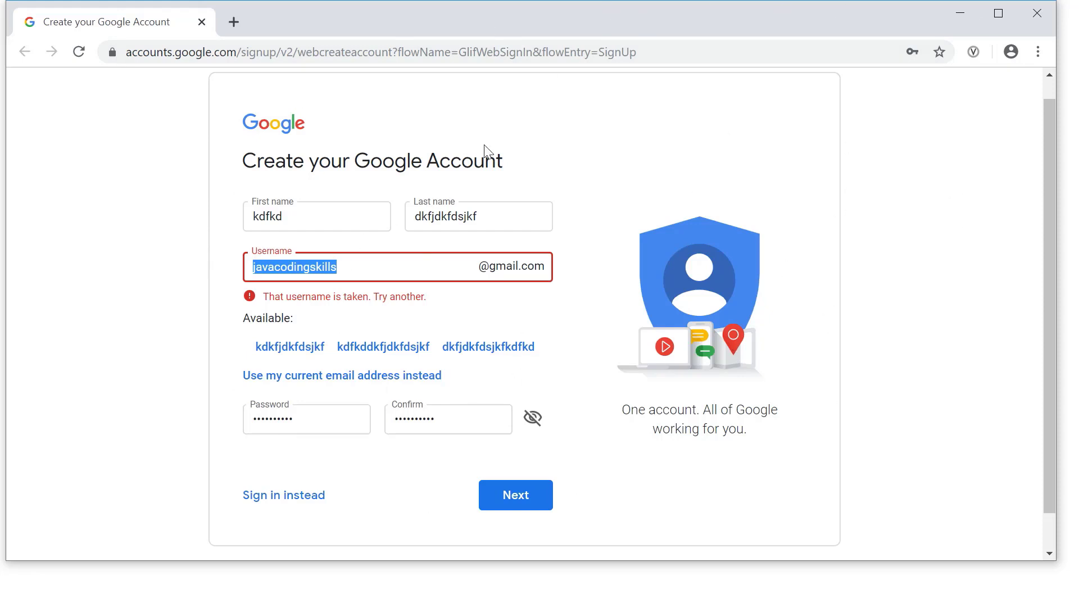
{"action": "mouse_move", "coordinate": [364, 90]}
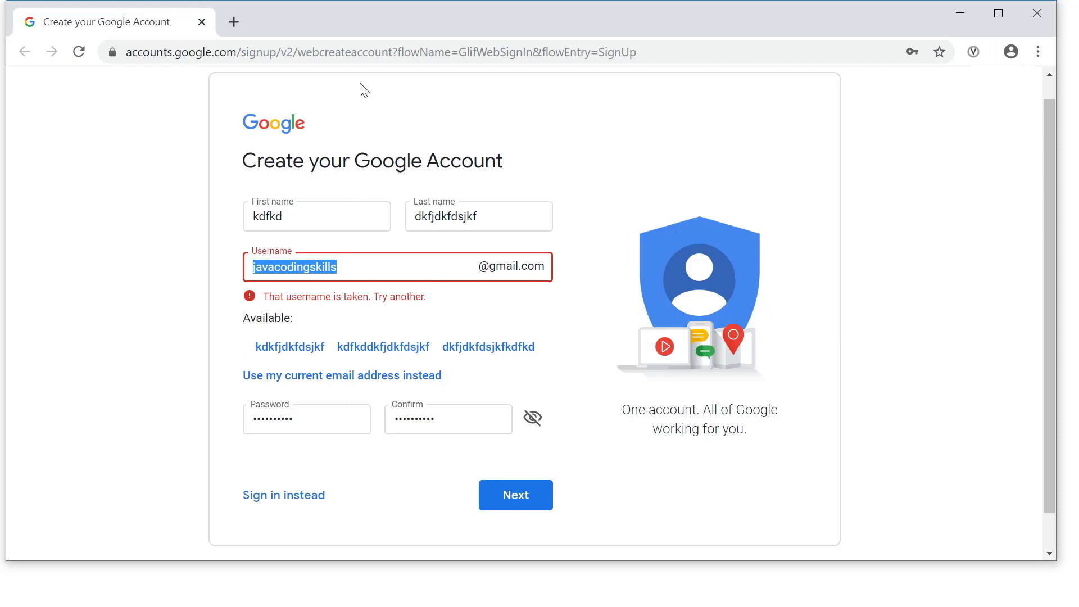
{"action": "mouse_move", "coordinate": [256, 300]}
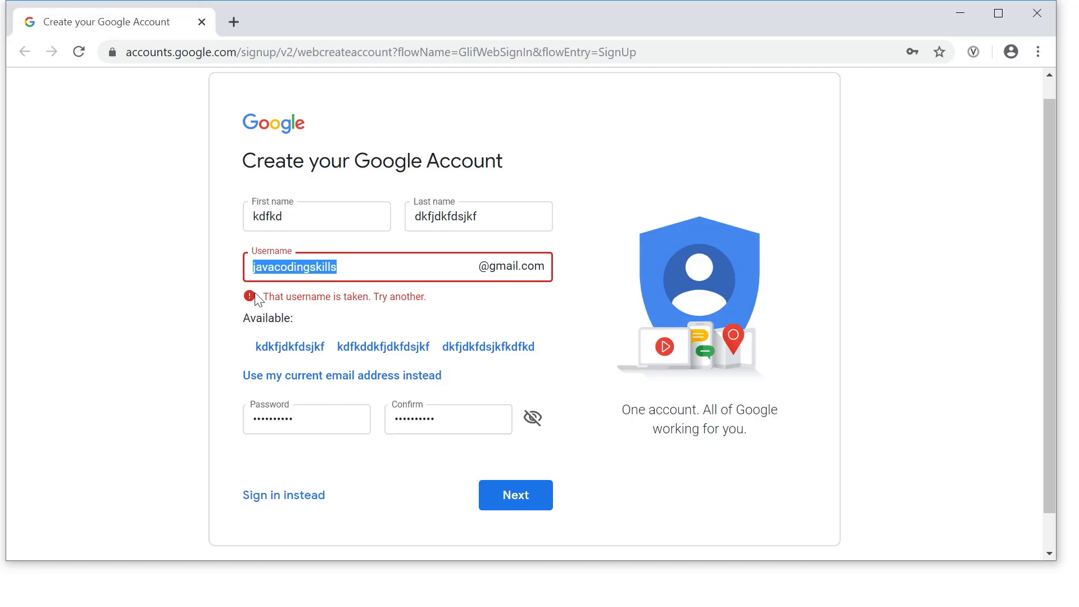
{"action": "mouse_move", "coordinate": [261, 296]}
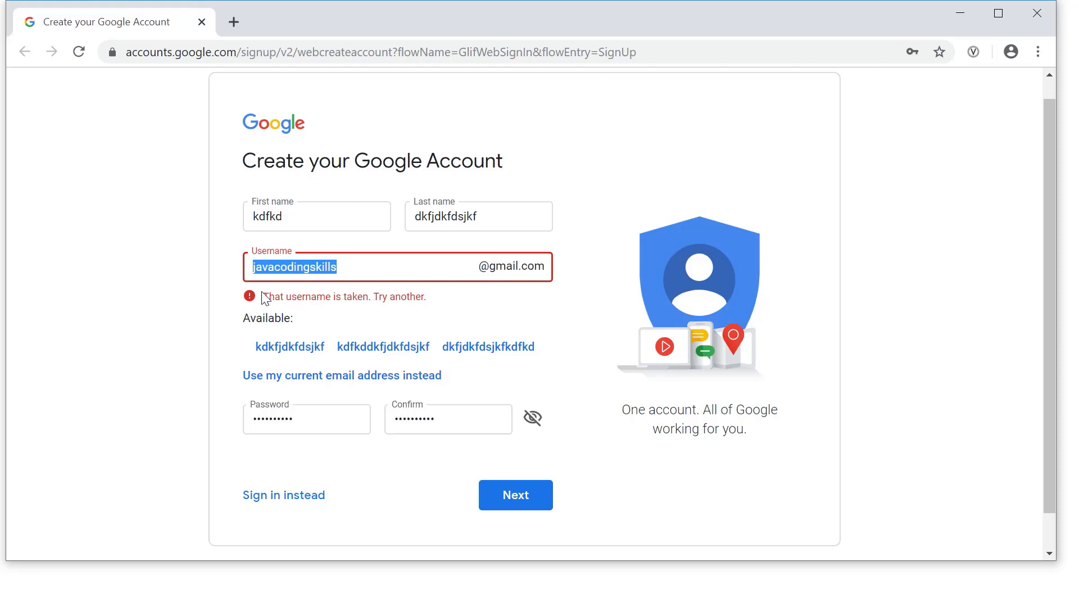
{"action": "mouse_move", "coordinate": [584, 184]}
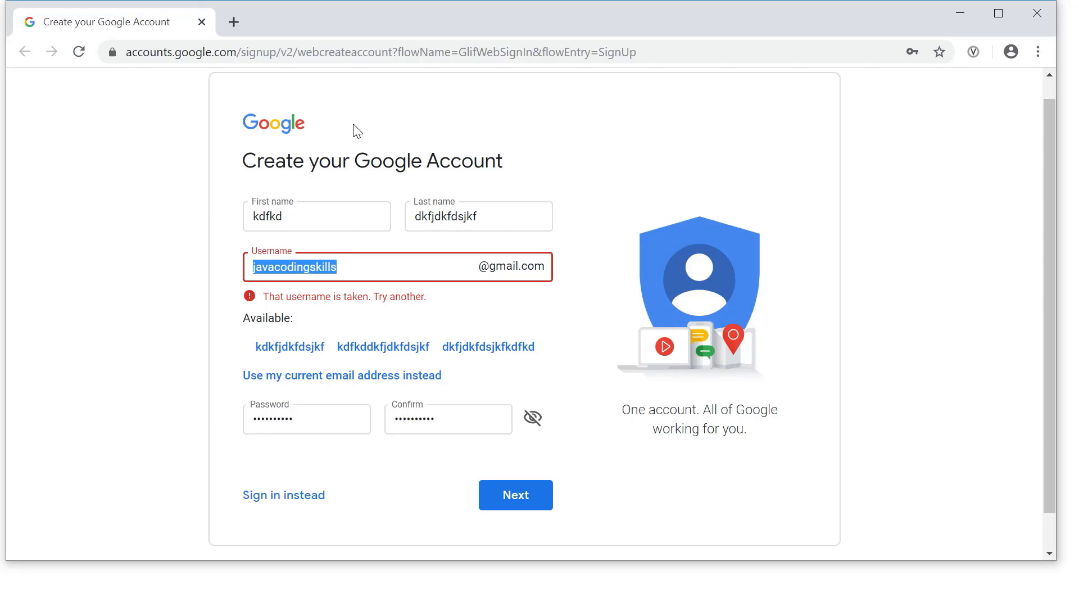
- Paste the blank Create your Google Account screenshot onto the Topics page
{"action": "key", "text": "alt+tab"}
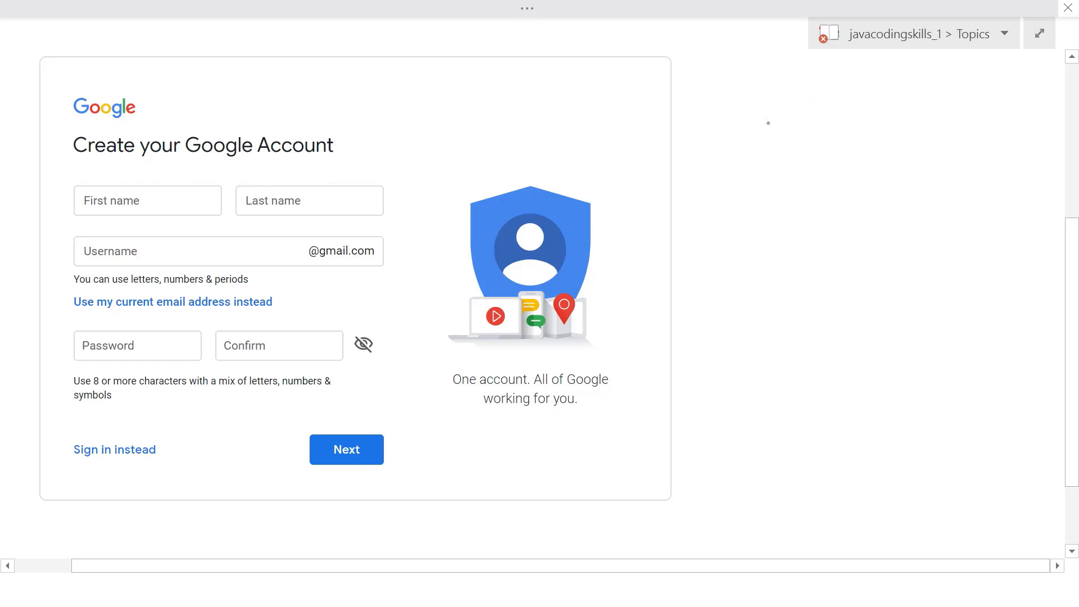
- Underline the form fields in red ink, circle Next, and draw a Server box listing them
{"action": "left_click_drag", "start_coordinate": [718, 108], "coordinate": [686, 351]}
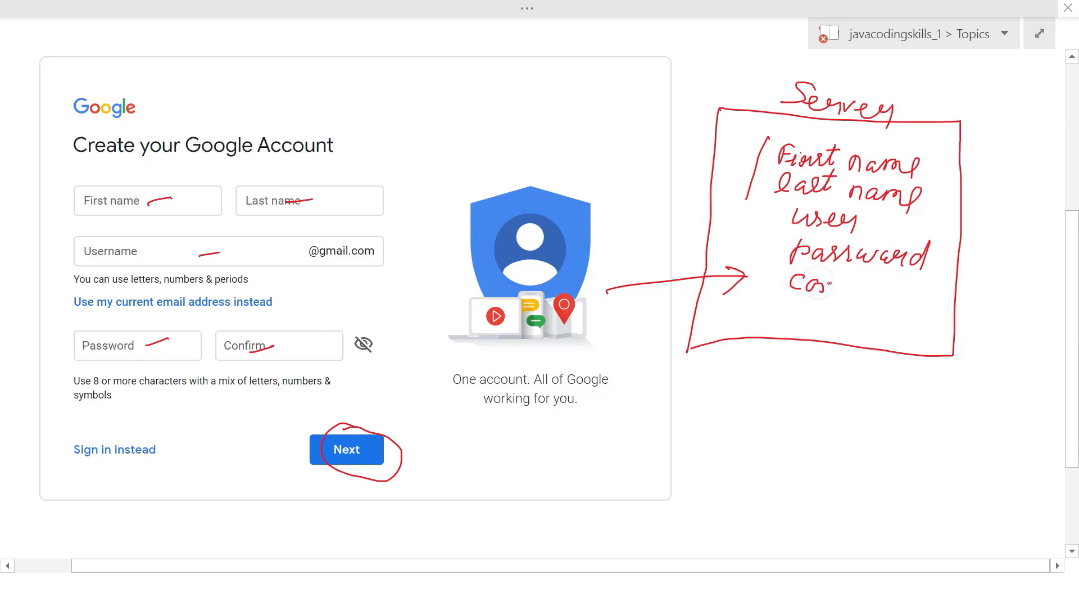
- Add 'confirm' to the Server list, circle it, and arrow down to 'Validation'
{"action": "left_click", "coordinate": [857, 281]}
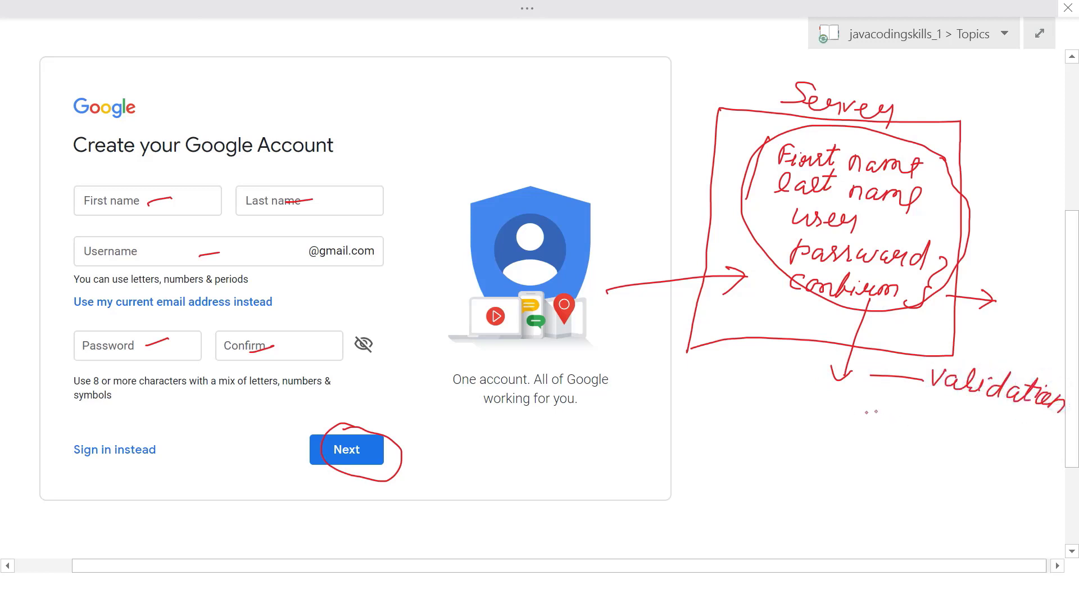
- Write 'Save' with a box beside it, plus 'Back End' and 'Front end' arrows
{"action": "left_click_drag", "start_coordinate": [861, 421], "coordinate": [922, 424]}
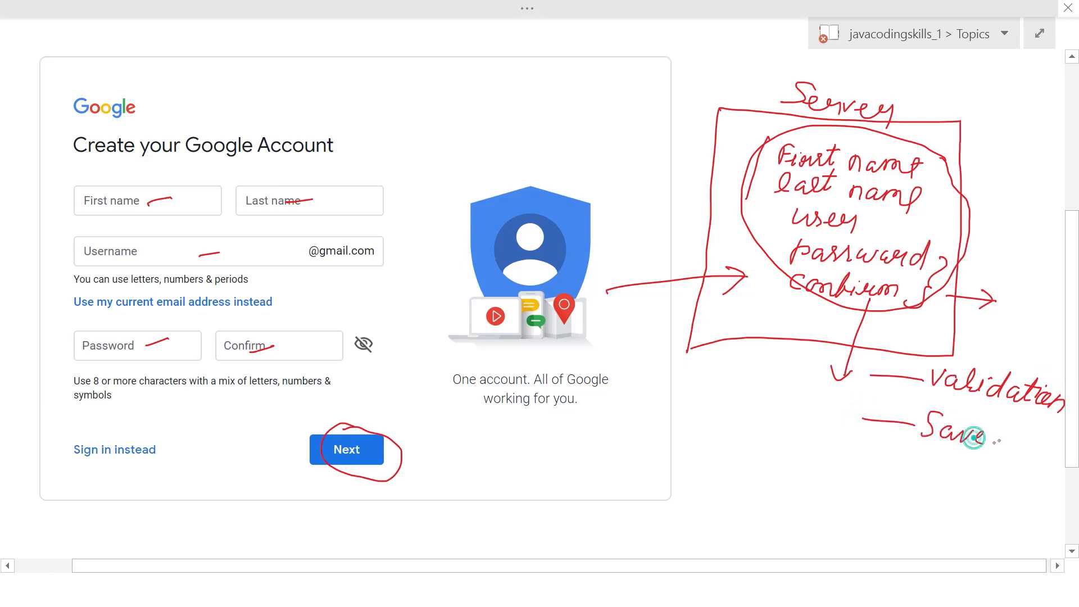
{"action": "left_click_drag", "start_coordinate": [974, 426], "coordinate": [1039, 482]}
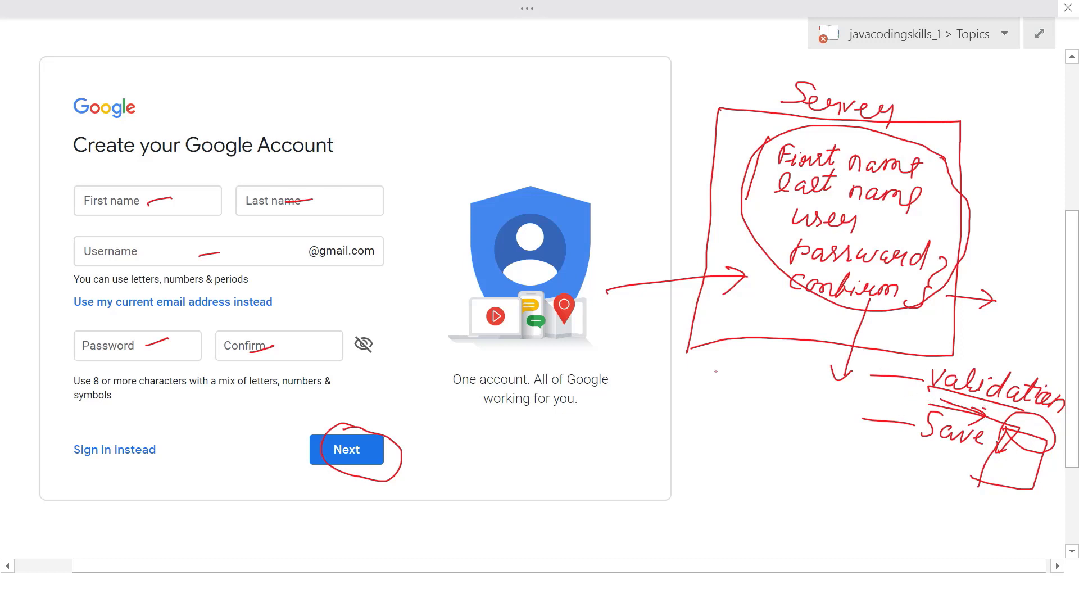
{"action": "left_click", "coordinate": [908, 422]}
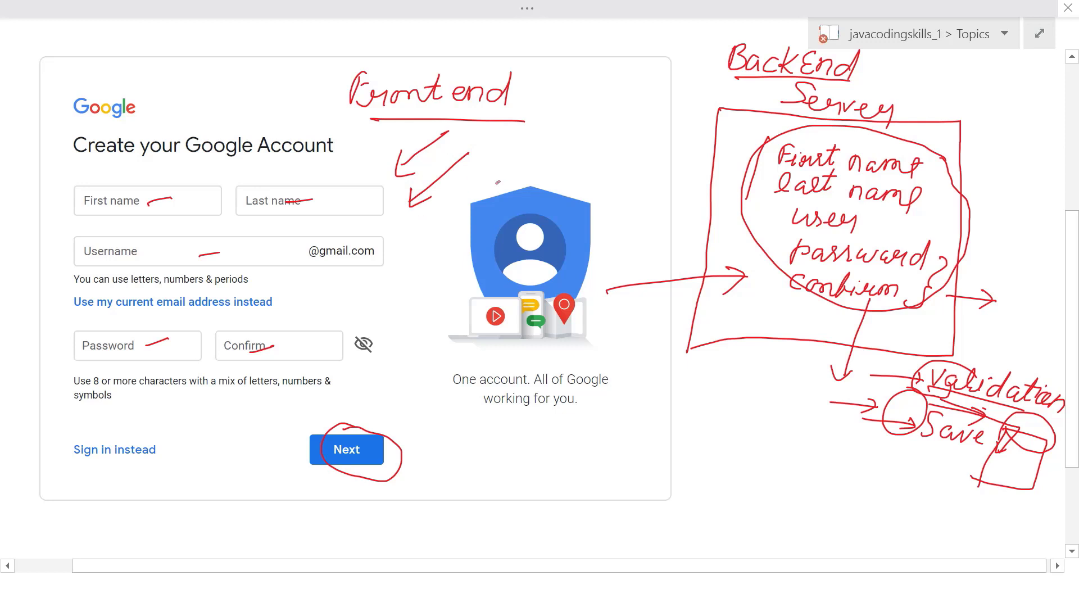
{"action": "left_click_drag", "start_coordinate": [500, 182], "coordinate": [426, 238]}
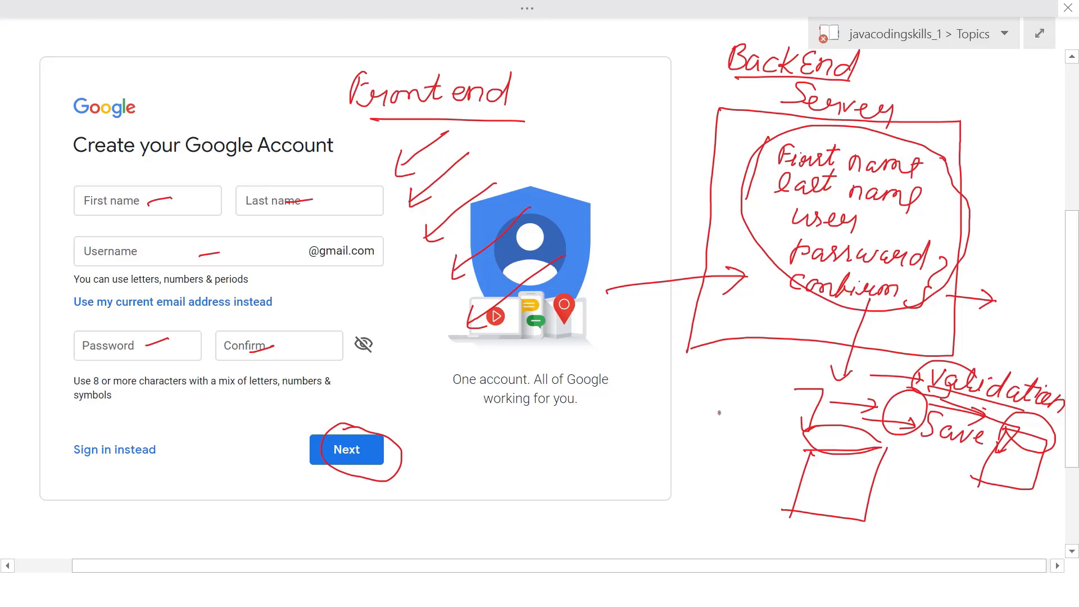
- Sketch a database cylinder left of Save and add more red ink arrows
{"action": "left_click_drag", "start_coordinate": [718, 417], "coordinate": [683, 499]}
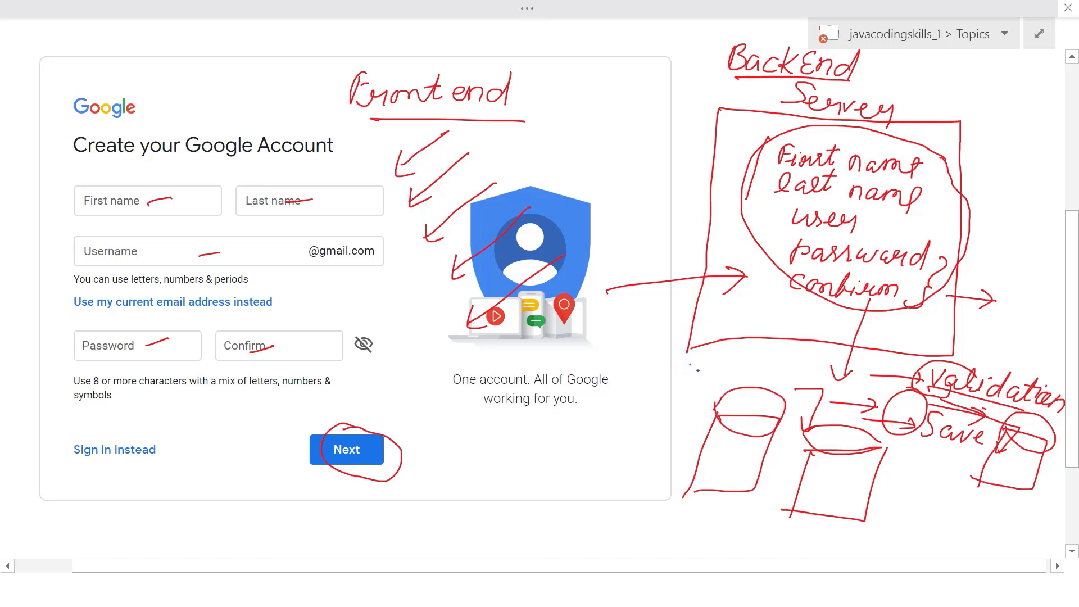
{"action": "left_click", "coordinate": [829, 353]}
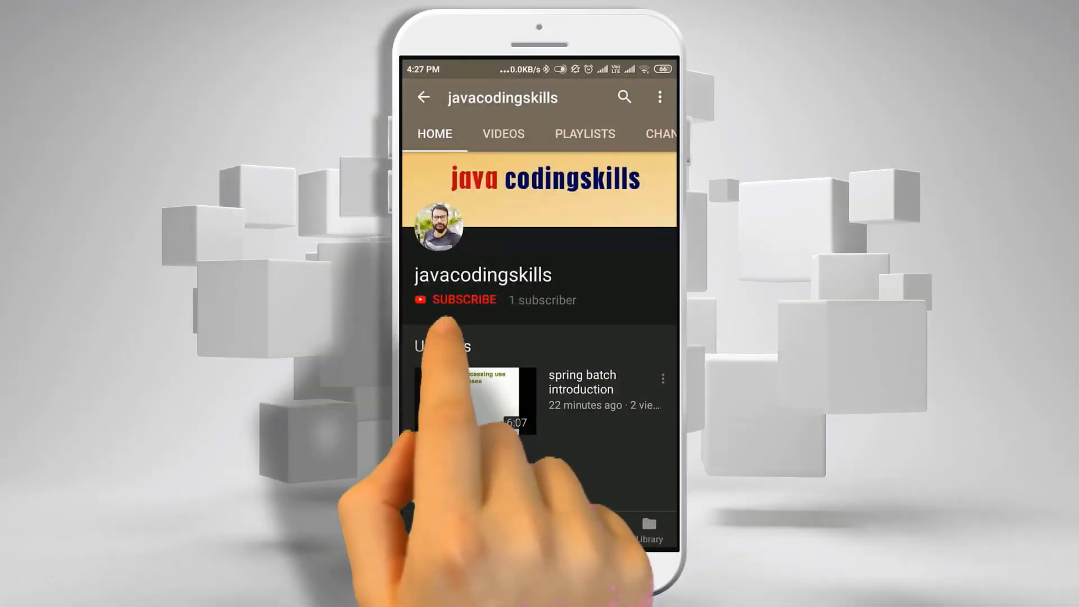
- Subscribe to javacodingskills and show its All/Personalized/None notification options
{"action": "left_click", "coordinate": [465, 300]}
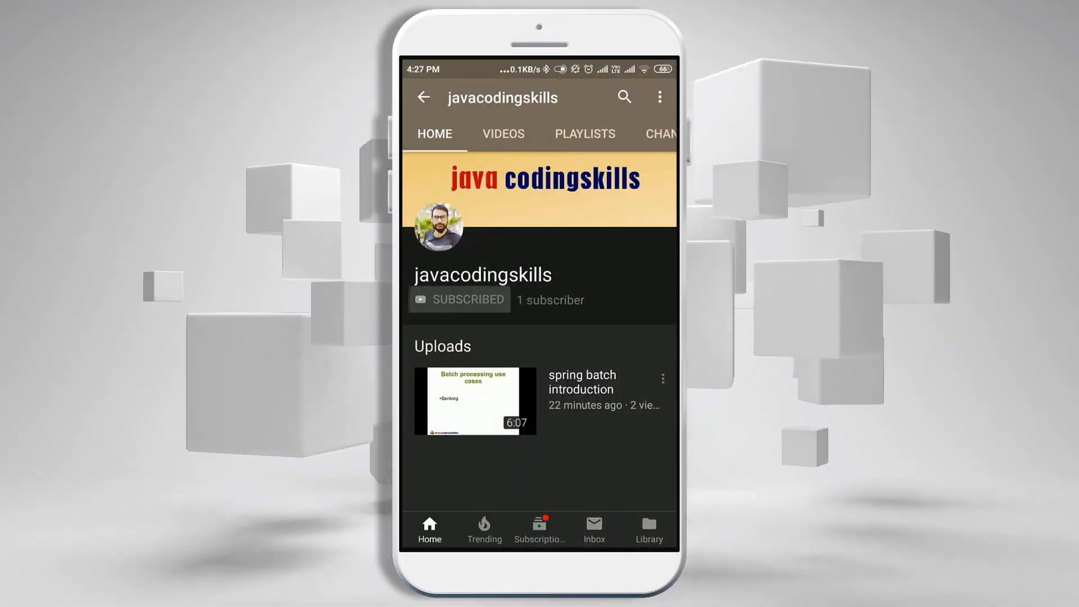
{"action": "left_click", "coordinate": [460, 299]}
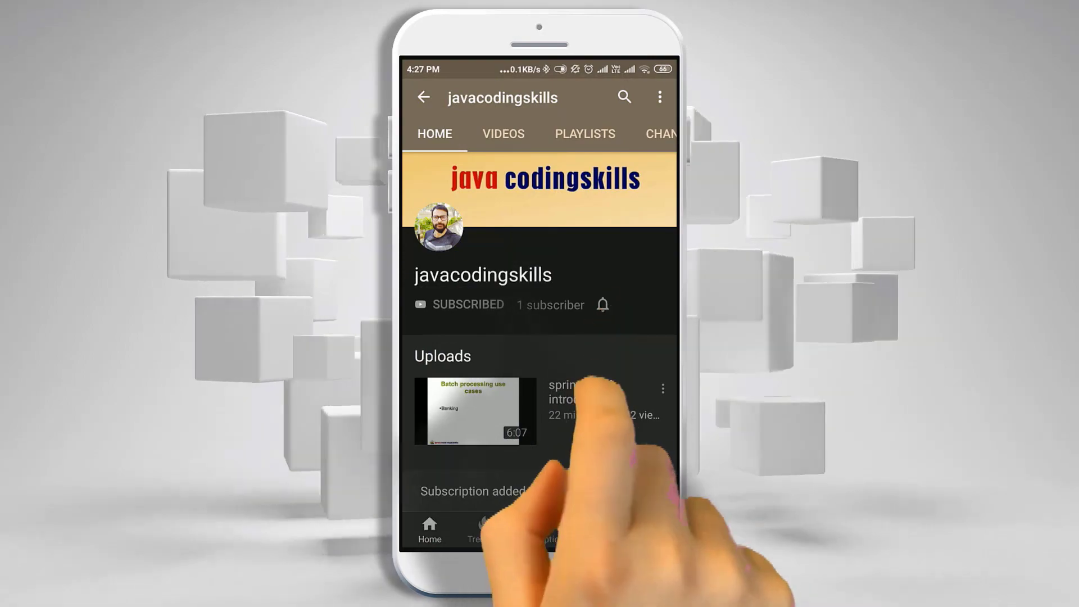
{"action": "left_click", "coordinate": [602, 304]}
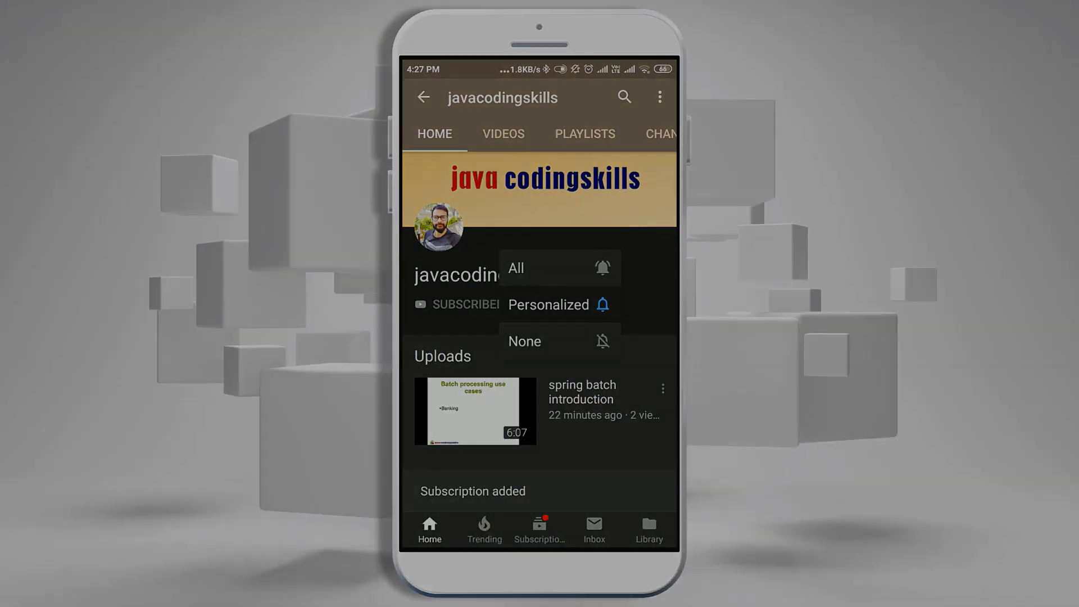